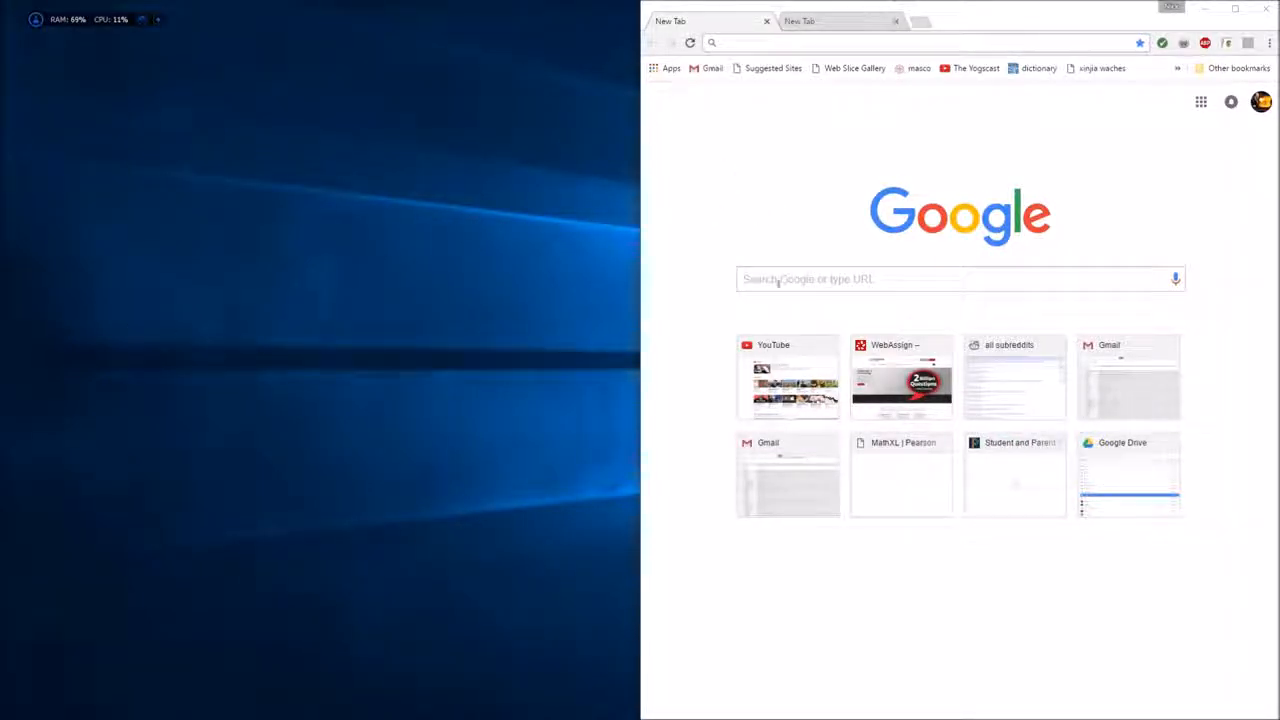
pyautogui.moveTo(648, 292)
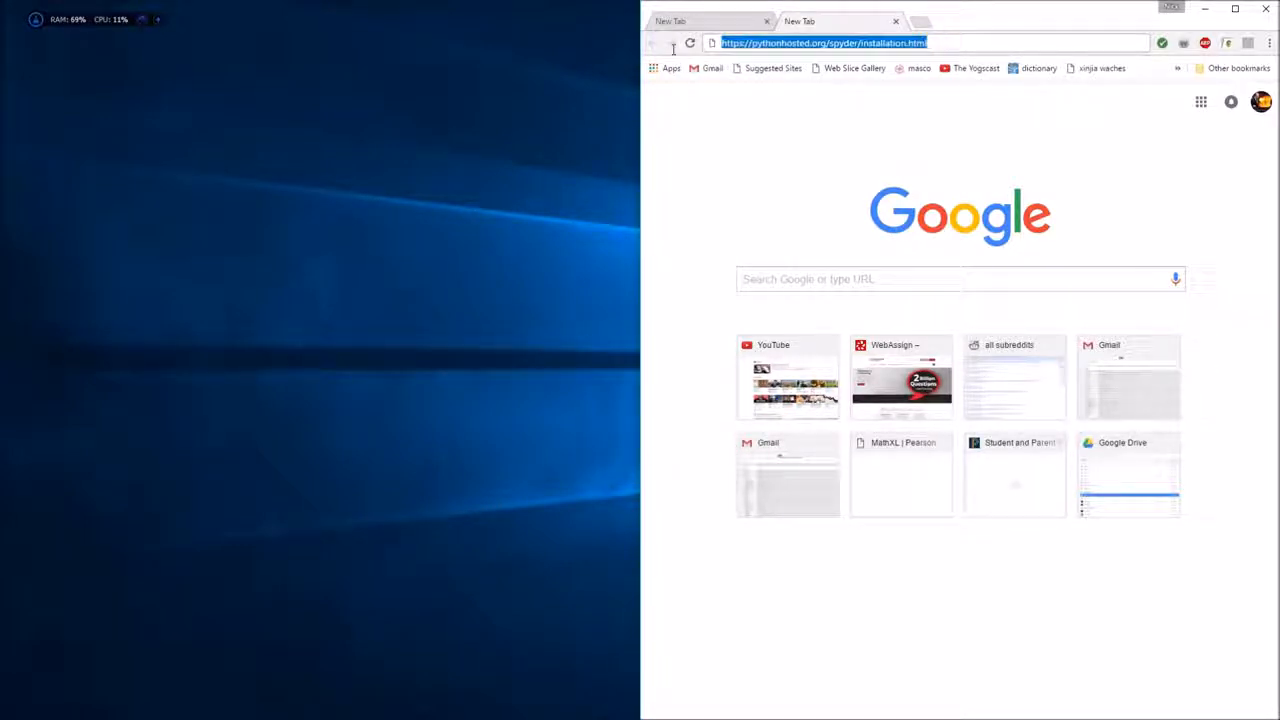
pyautogui.moveTo(956, 42)
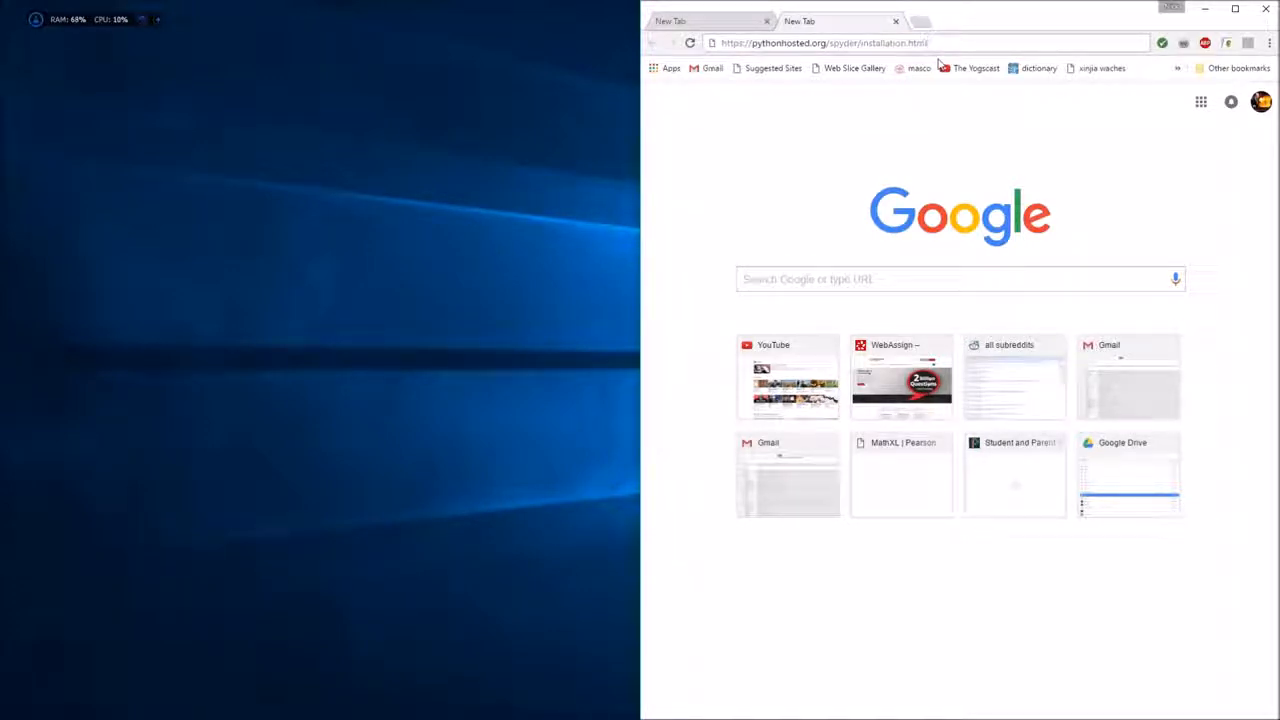
# Start a new Chrome tab holding the pythonhosted.org Spyder installation page address
pyautogui.click(856, 42)
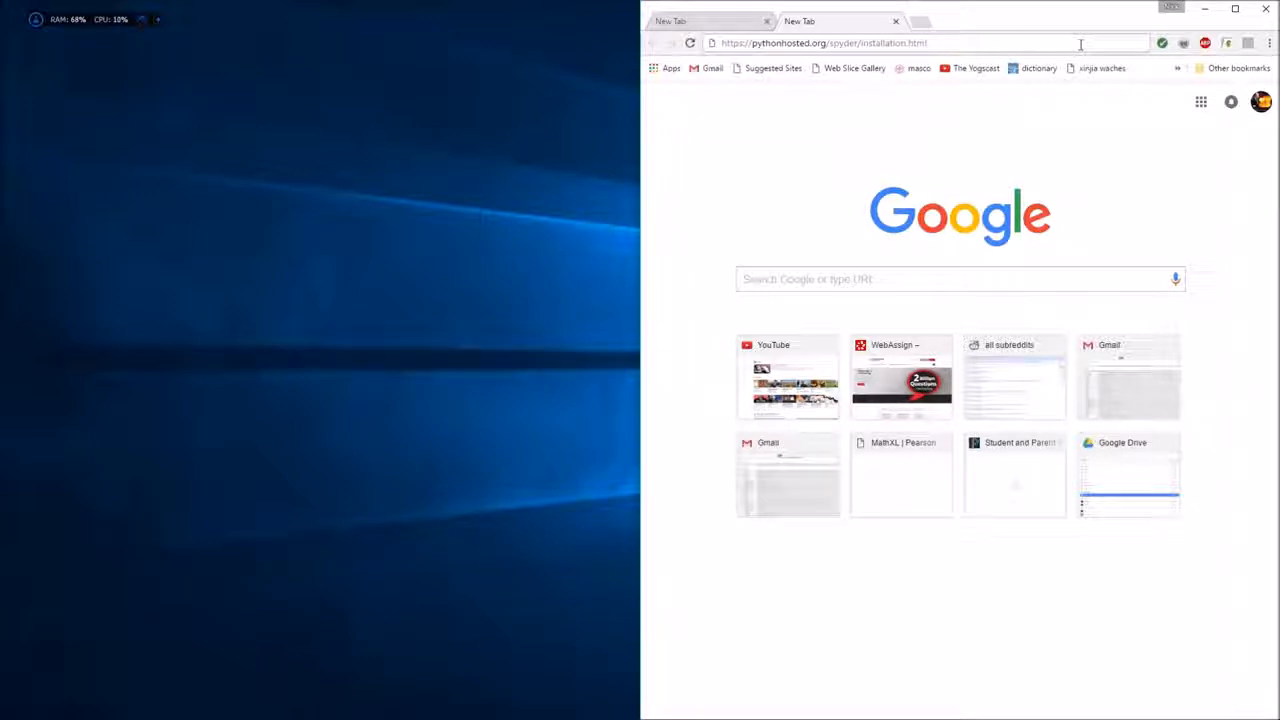
# Load the Spyder installation page and follow its Anaconda link to the download page
pyautogui.press('Return')
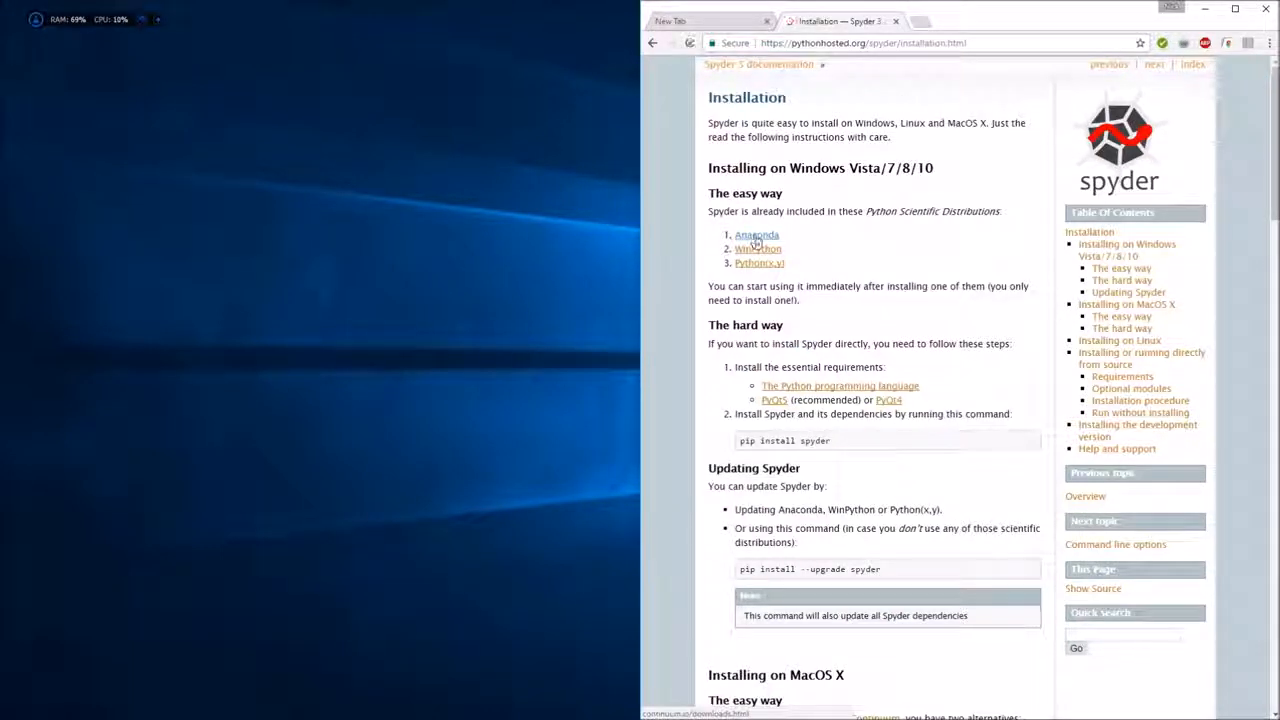
pyautogui.click(756, 234)
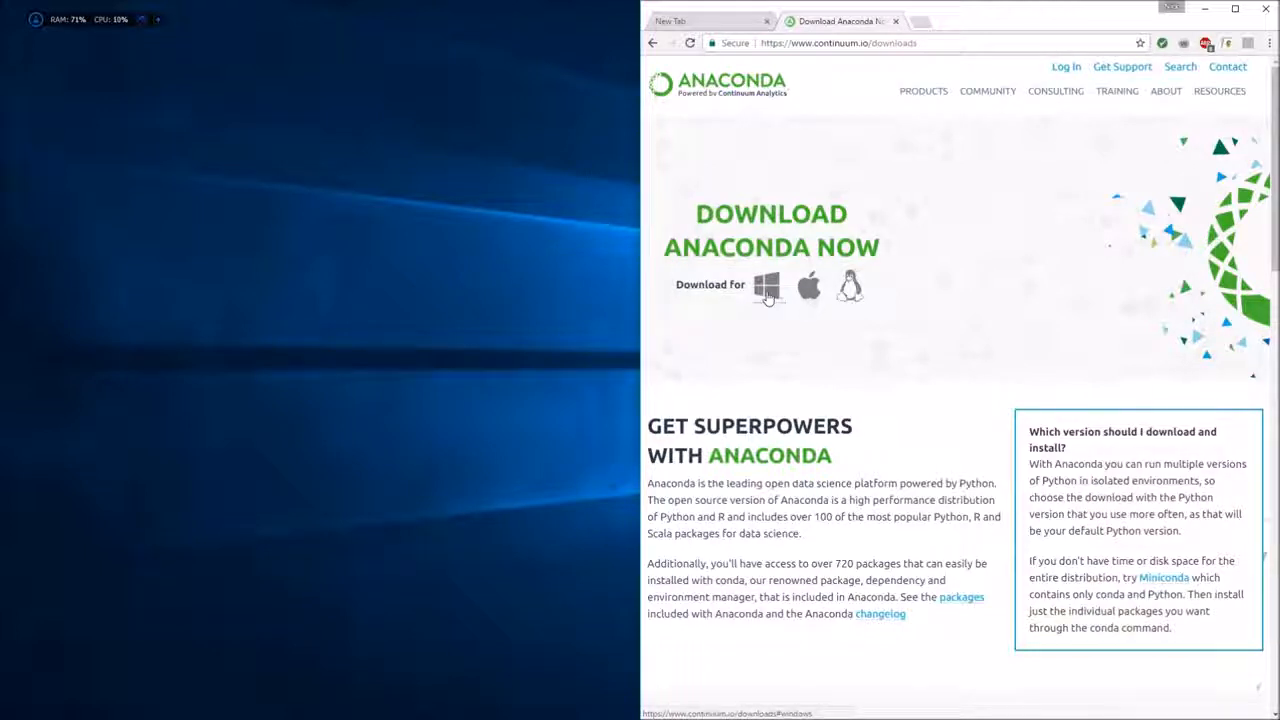
# Show Anaconda's Windows installers, point out the Python 3.6 and 2.7 versions, then search Windows for 'computer'
pyautogui.click(768, 286)
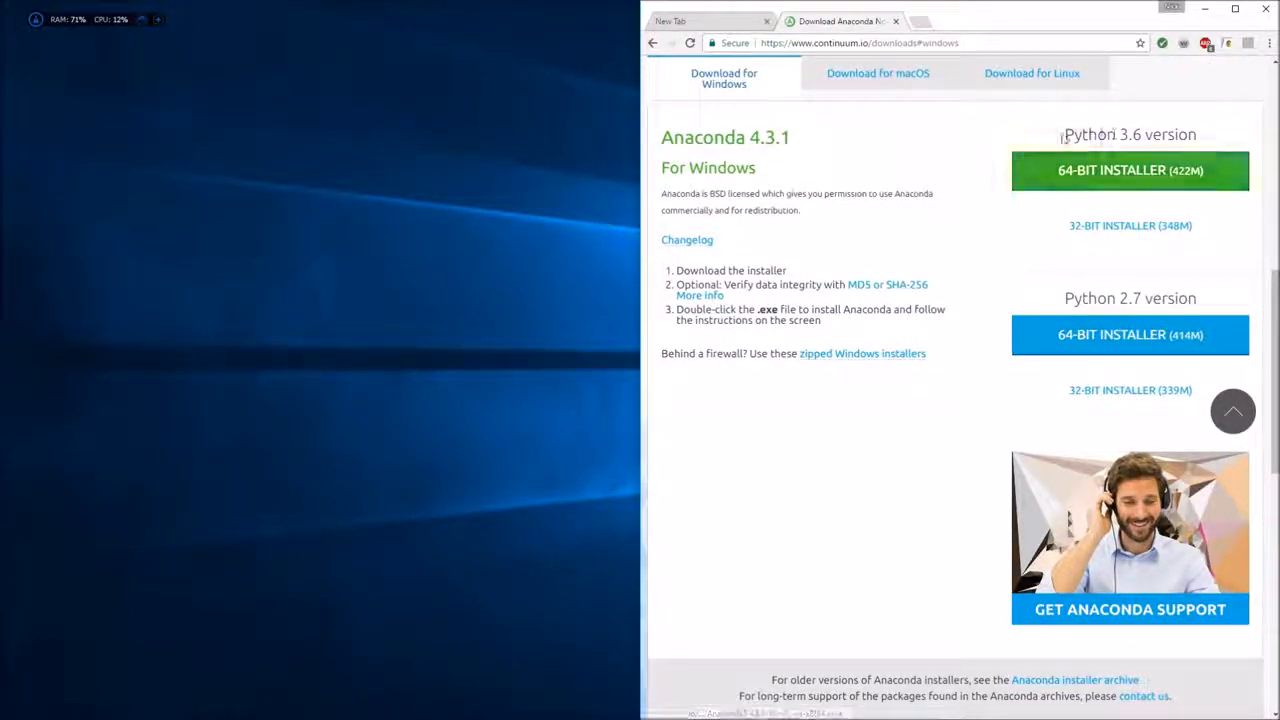
pyautogui.doubleClick(1128, 134)
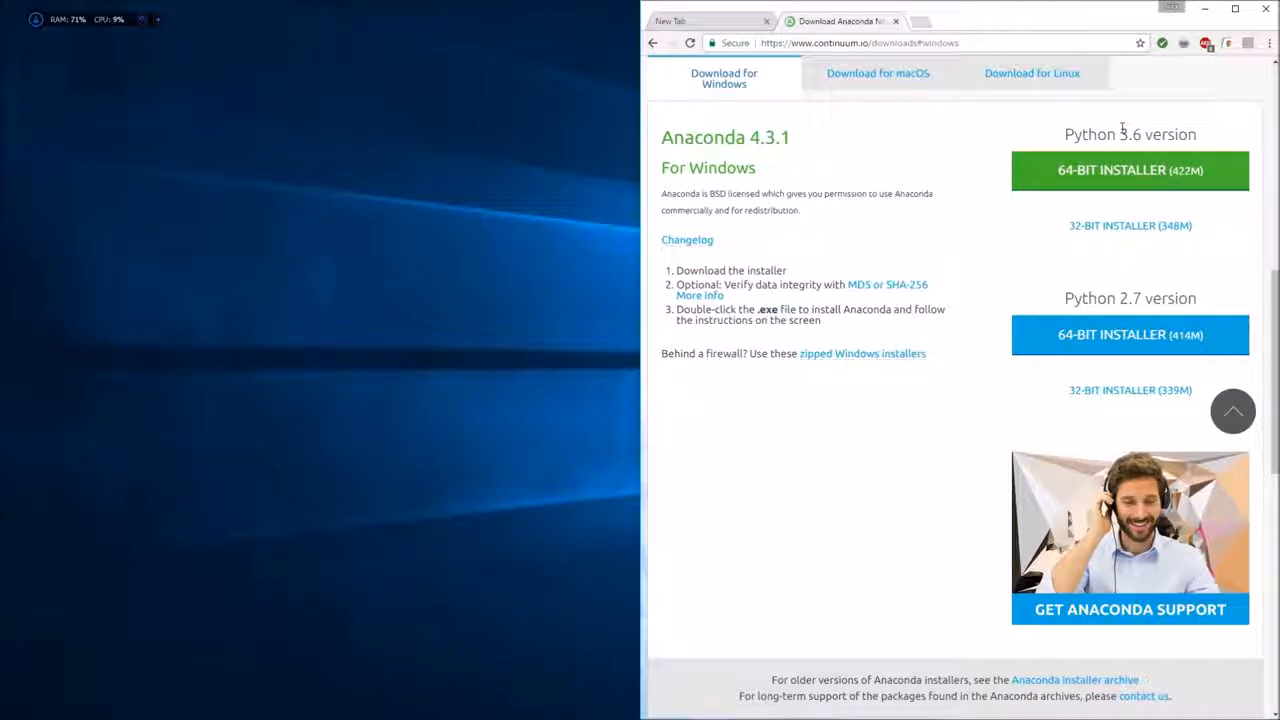
pyautogui.doubleClick(1130, 134)
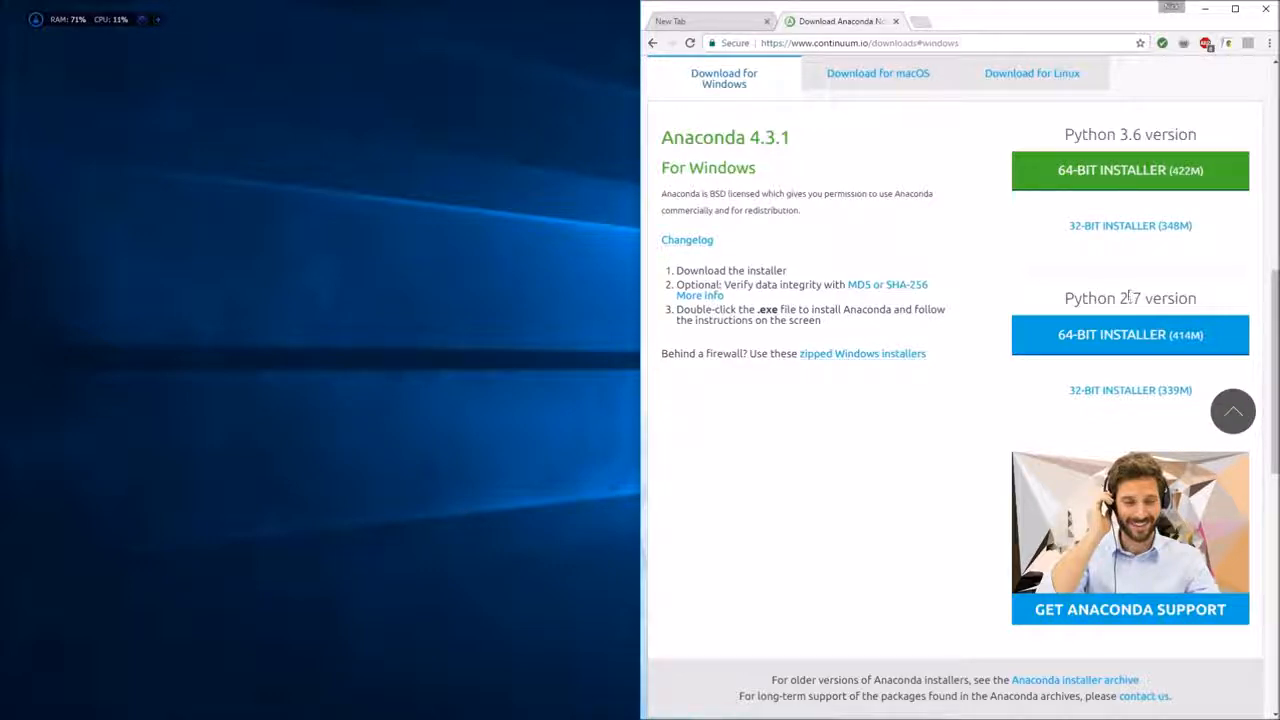
pyautogui.click(1128, 170)
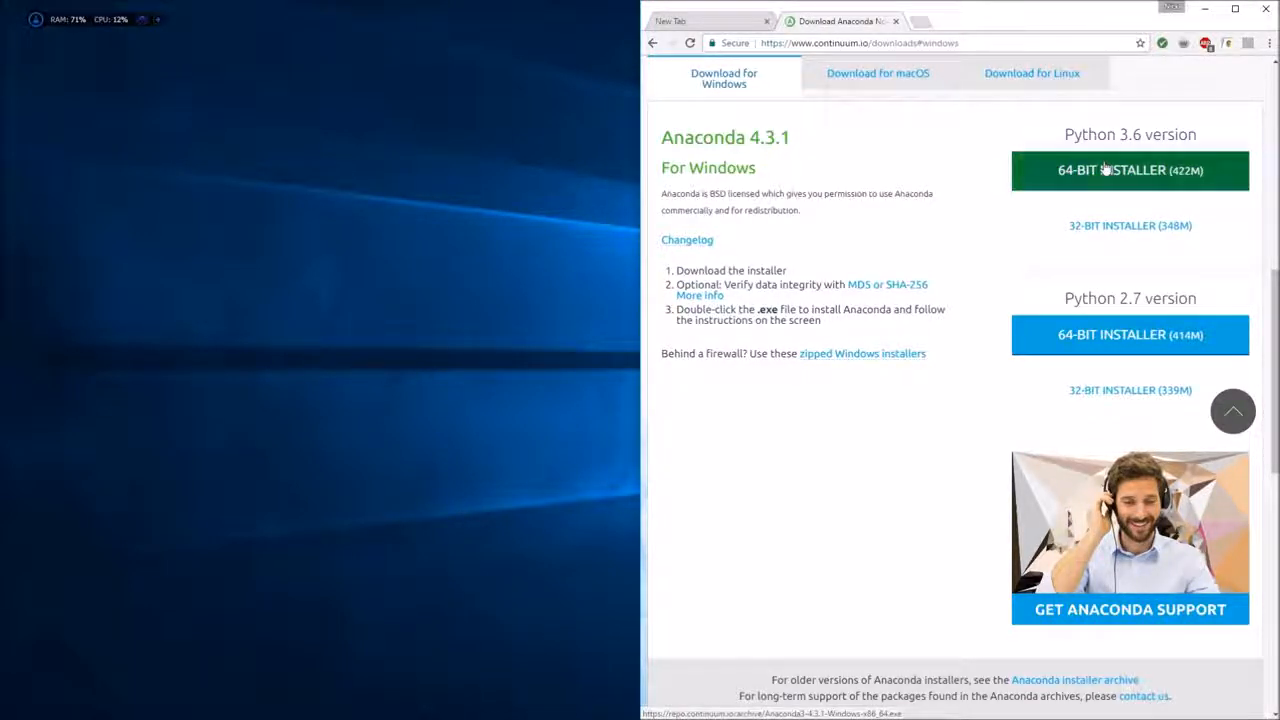
pyautogui.moveTo(1130, 224)
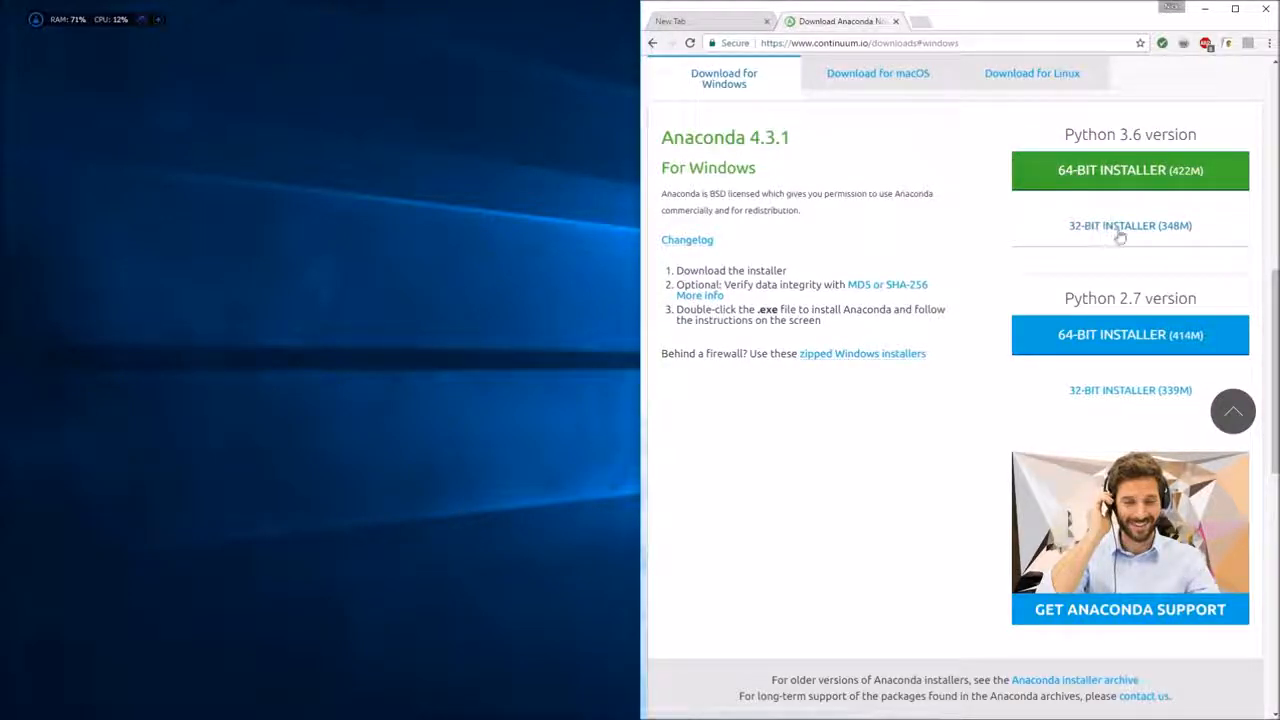
pyautogui.click(1130, 170)
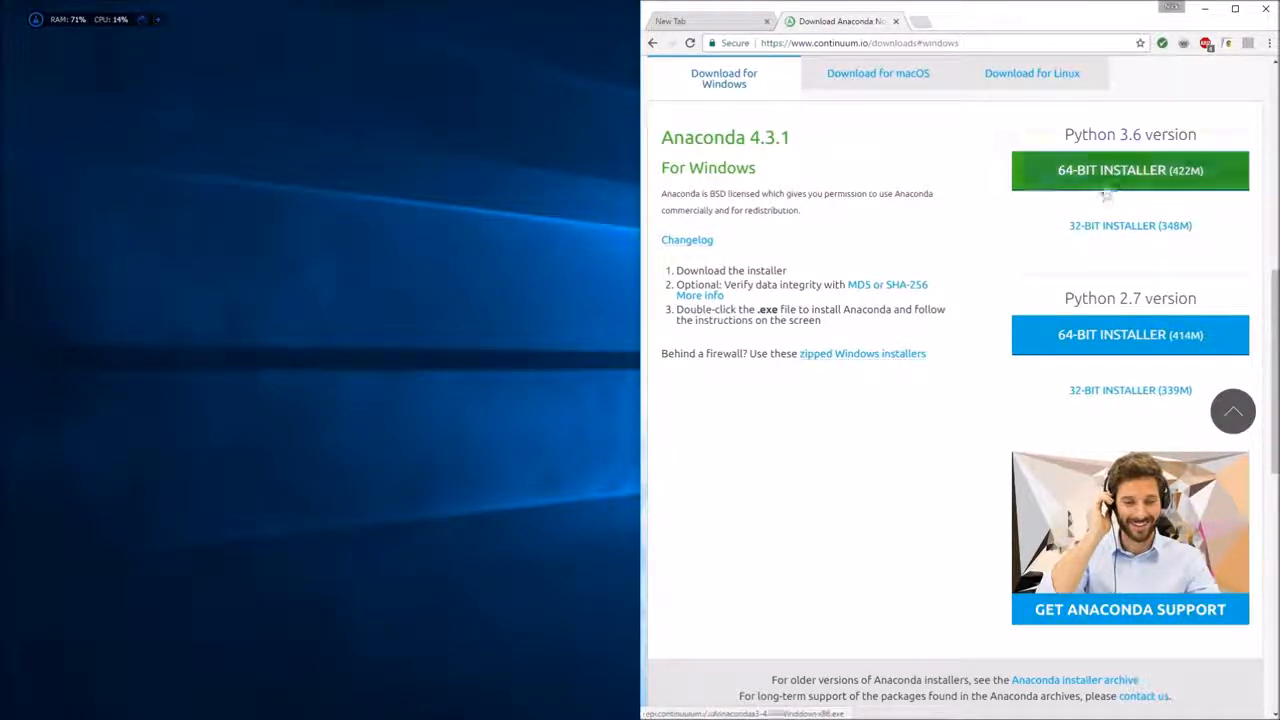
pyautogui.moveTo(1088, 238)
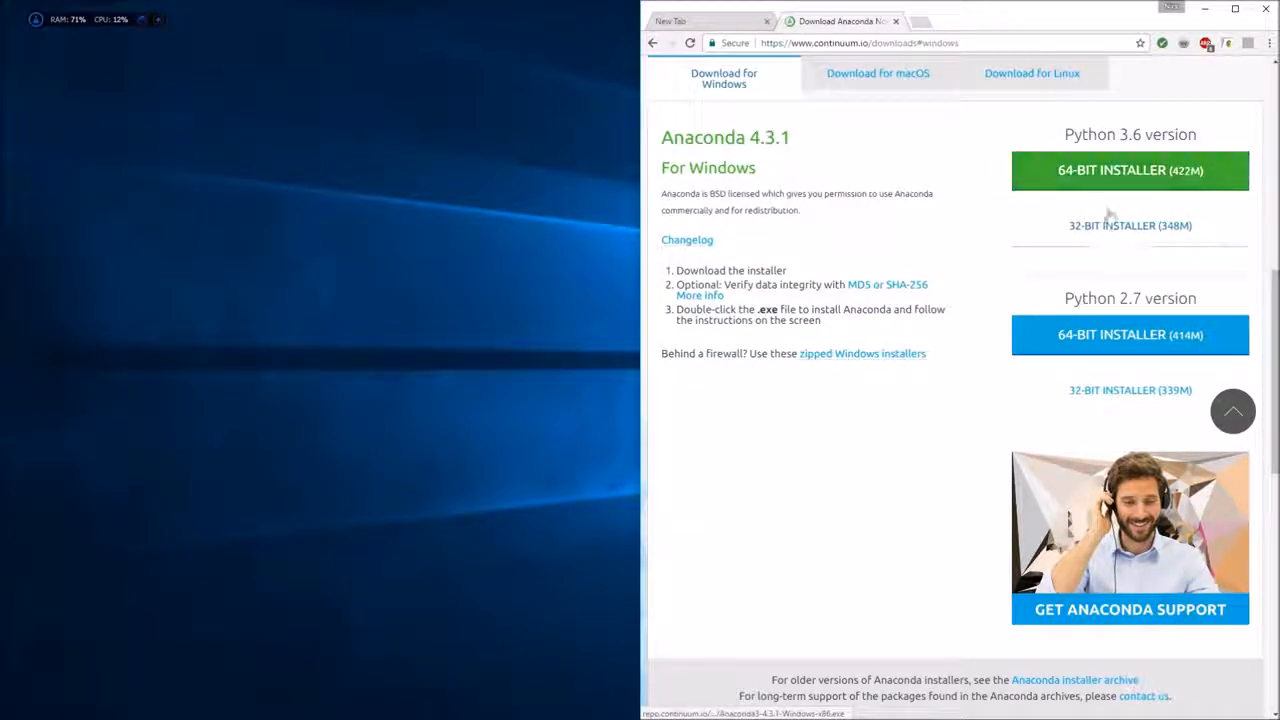
pyautogui.click(12, 712)
pyautogui.write('computer')
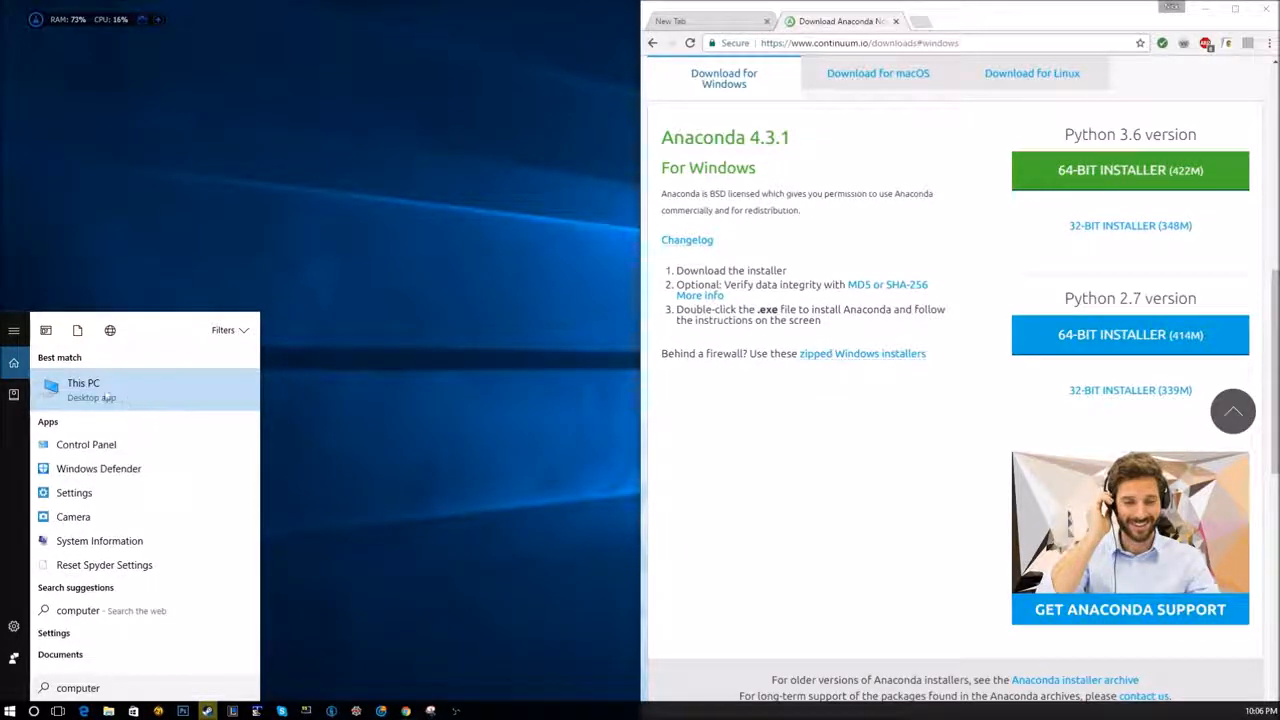
pyautogui.rightClick(84, 388)
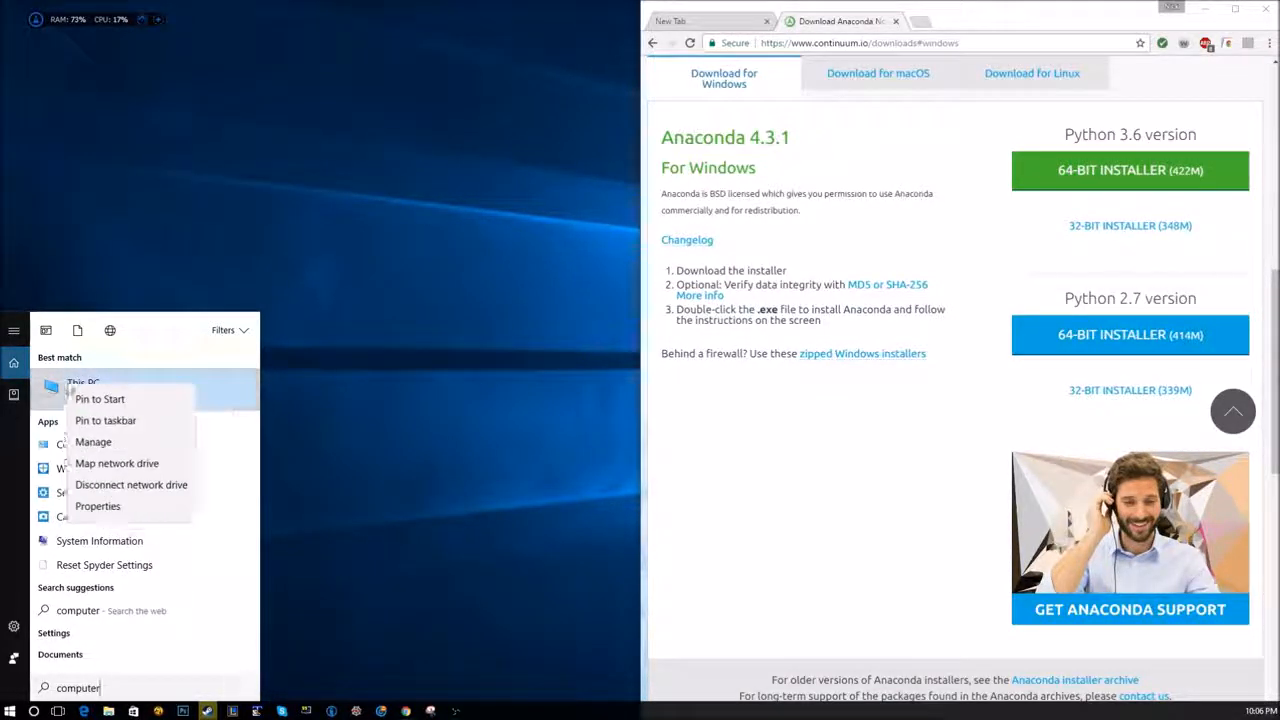
pyautogui.click(204, 368)
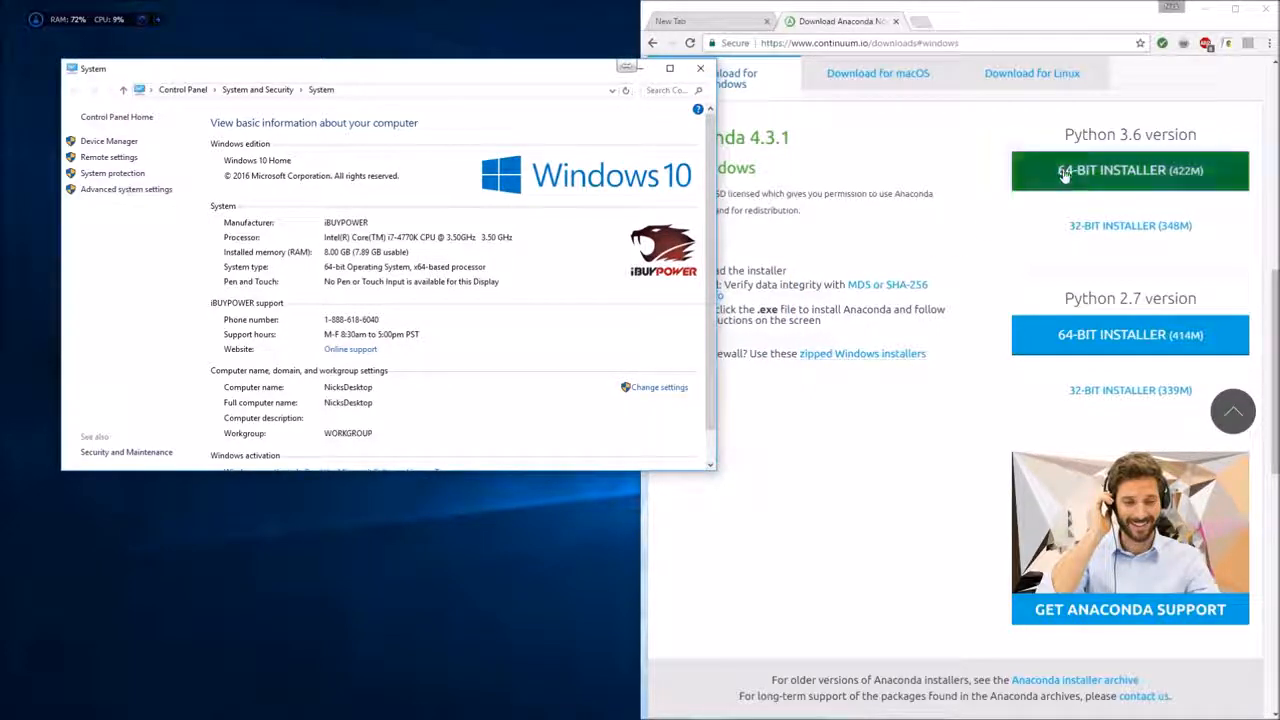
pyautogui.moveTo(1080, 240)
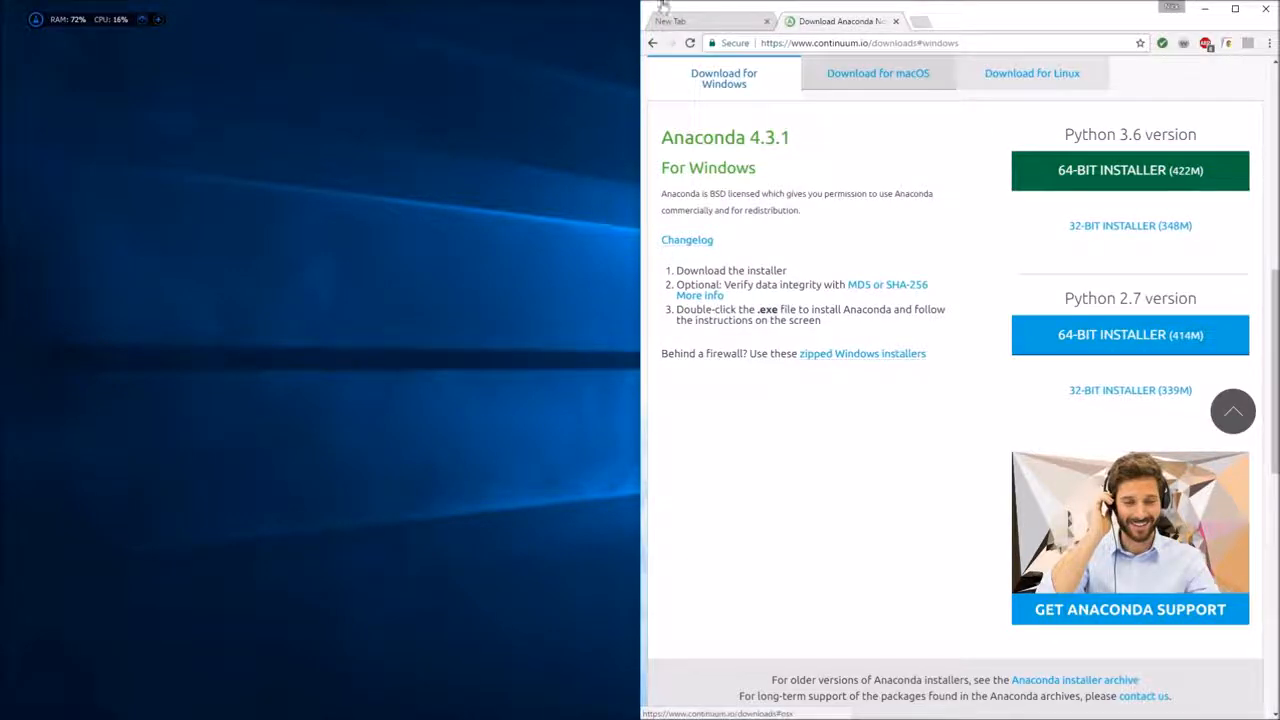
# Download the 64-bit Python 3.6 Anaconda installer and dismiss the cheat sheet offer
pyautogui.click(1130, 170)
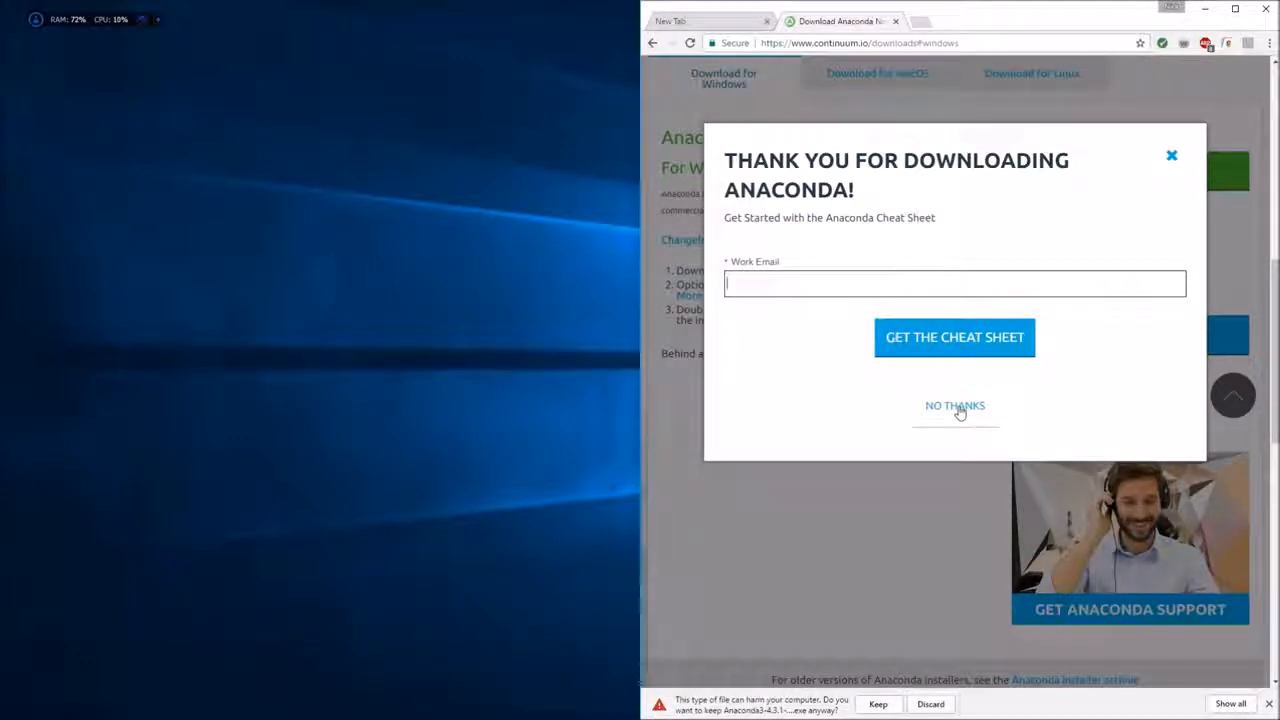
pyautogui.click(954, 404)
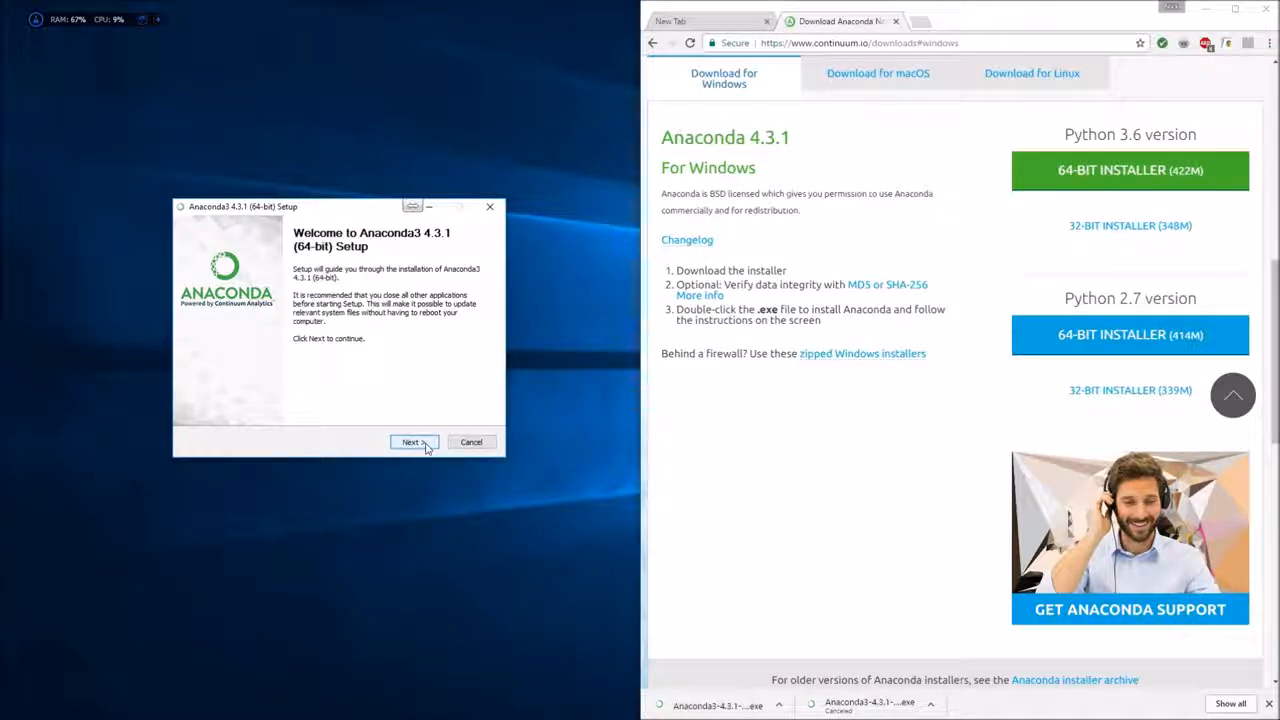
# Advance the Anaconda3 installer past the welcome, license agreement and installation type steps
pyautogui.click(412, 442)
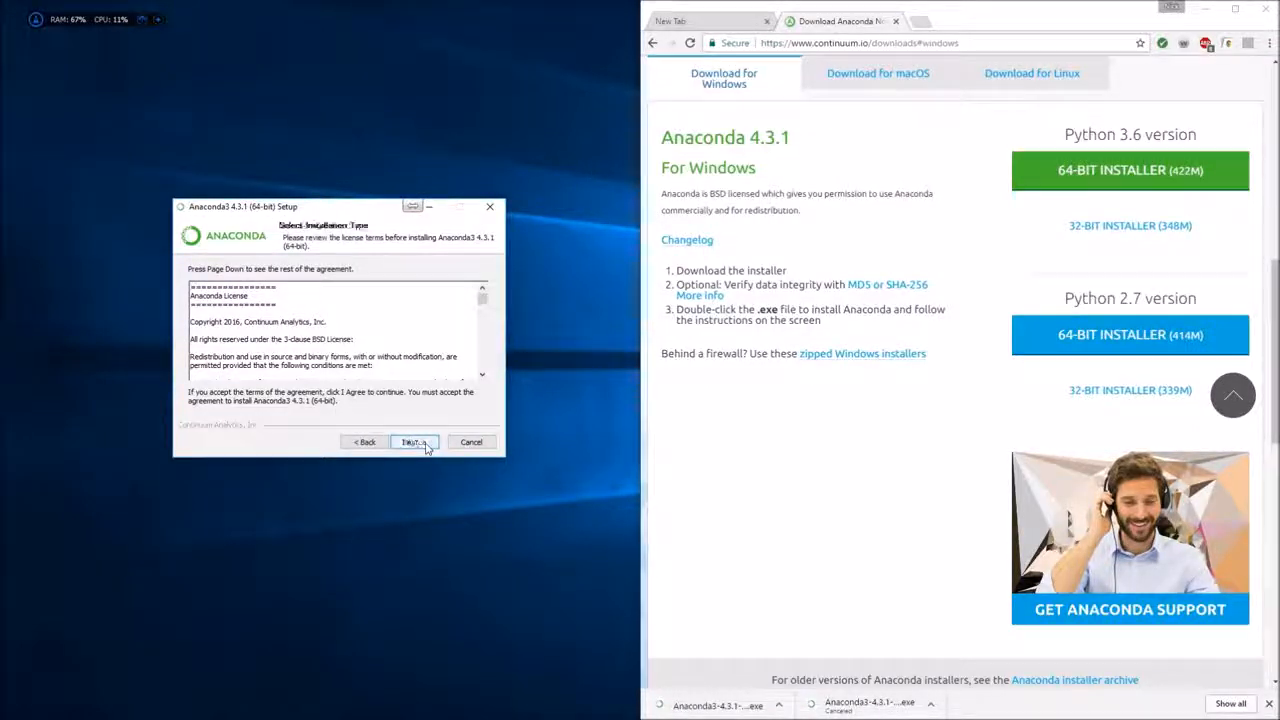
pyautogui.click(412, 442)
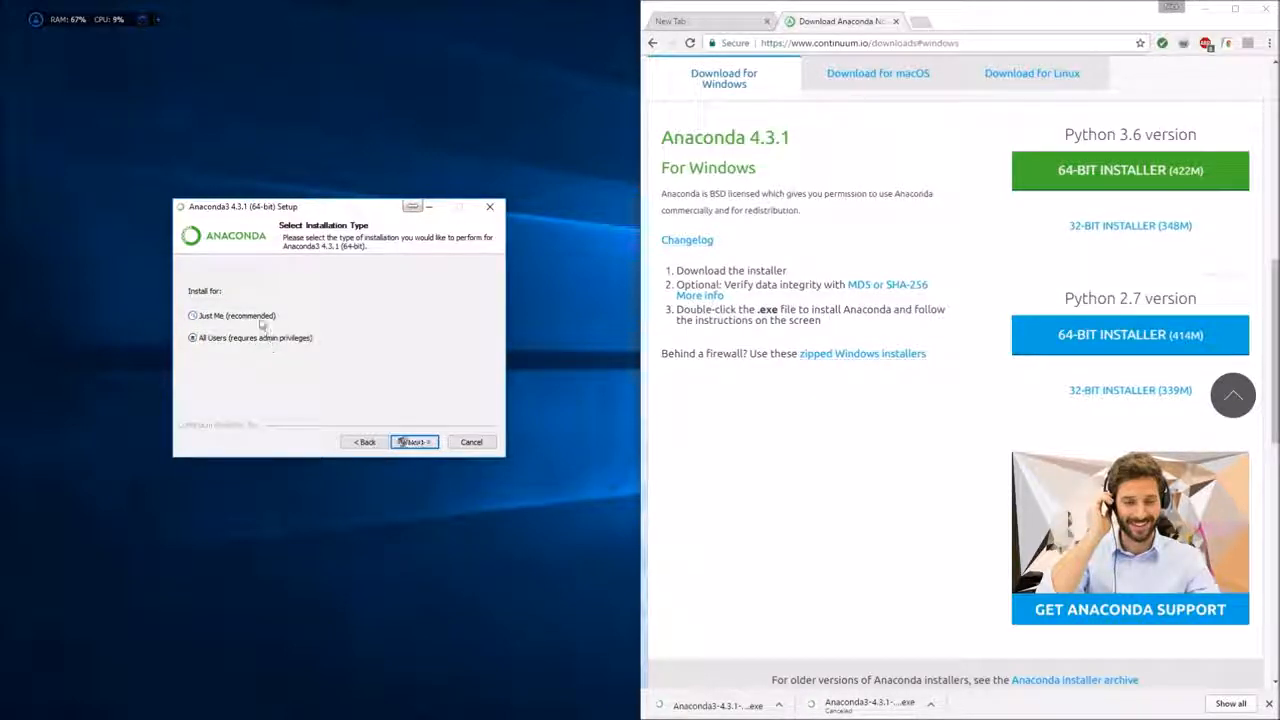
pyautogui.click(192, 316)
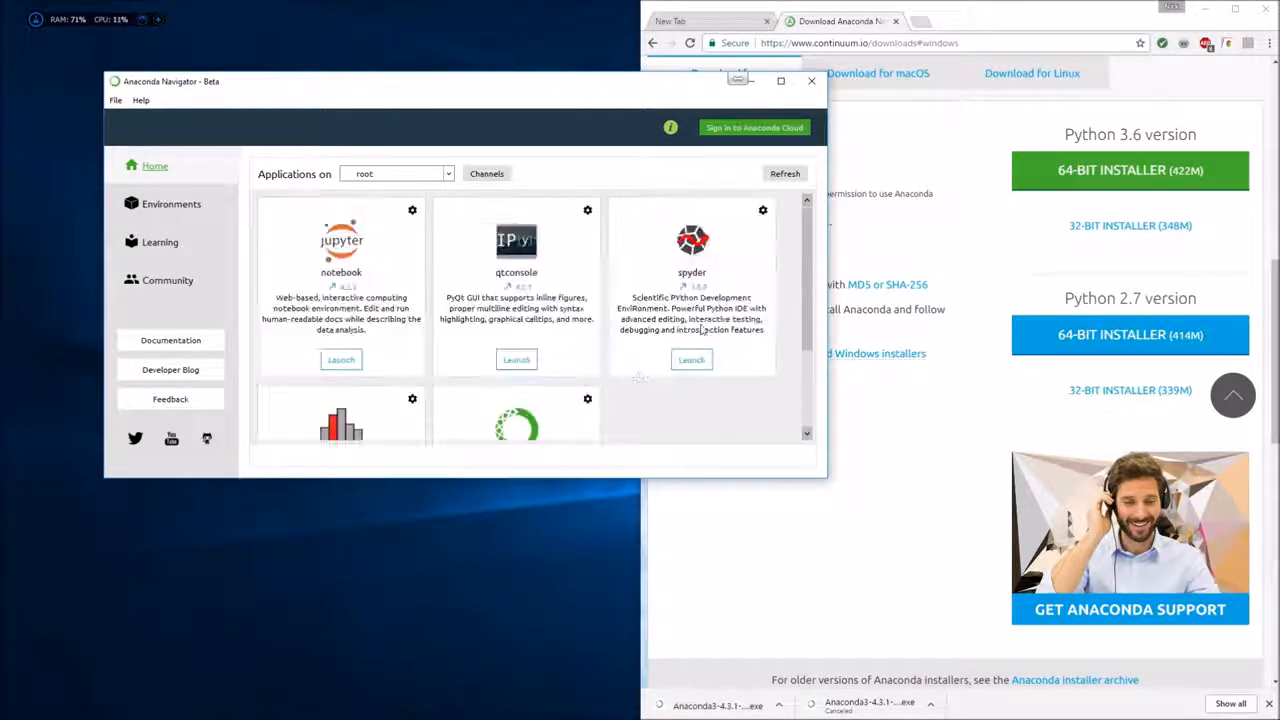
# Launch Spyder from the spyder tile on Anaconda Navigator's Home page
pyautogui.click(692, 360)
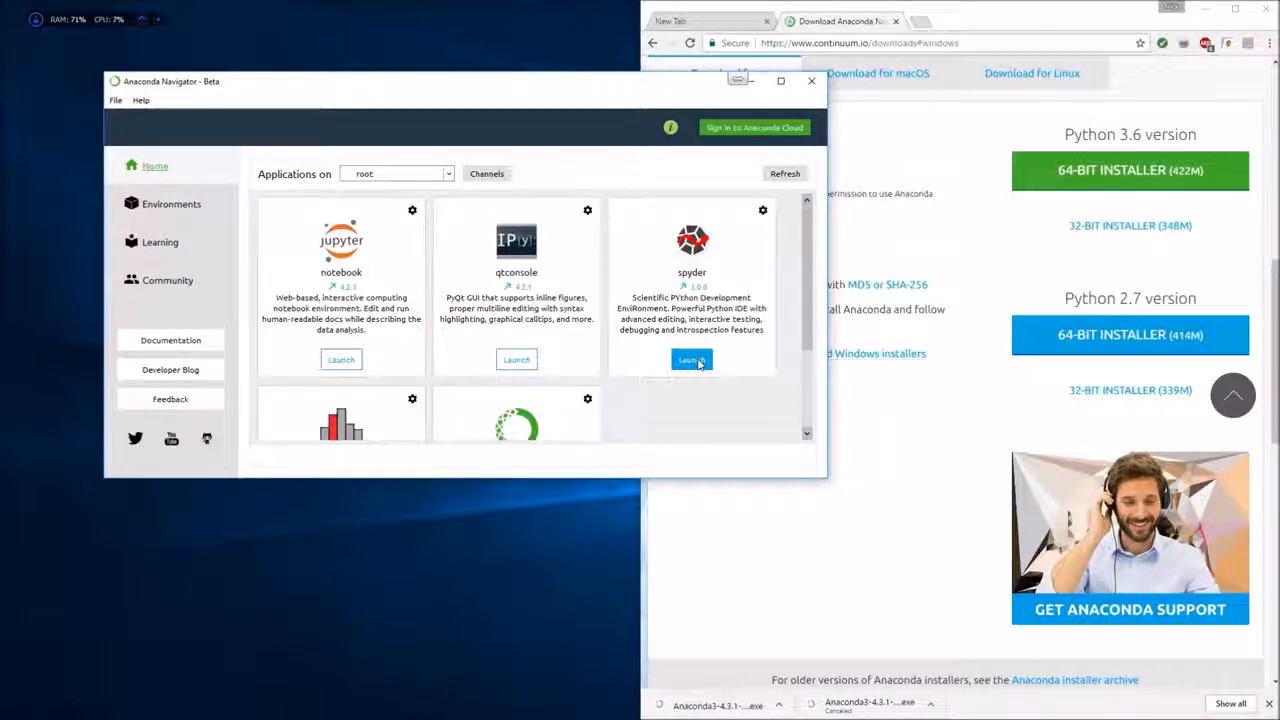
pyautogui.click(692, 360)
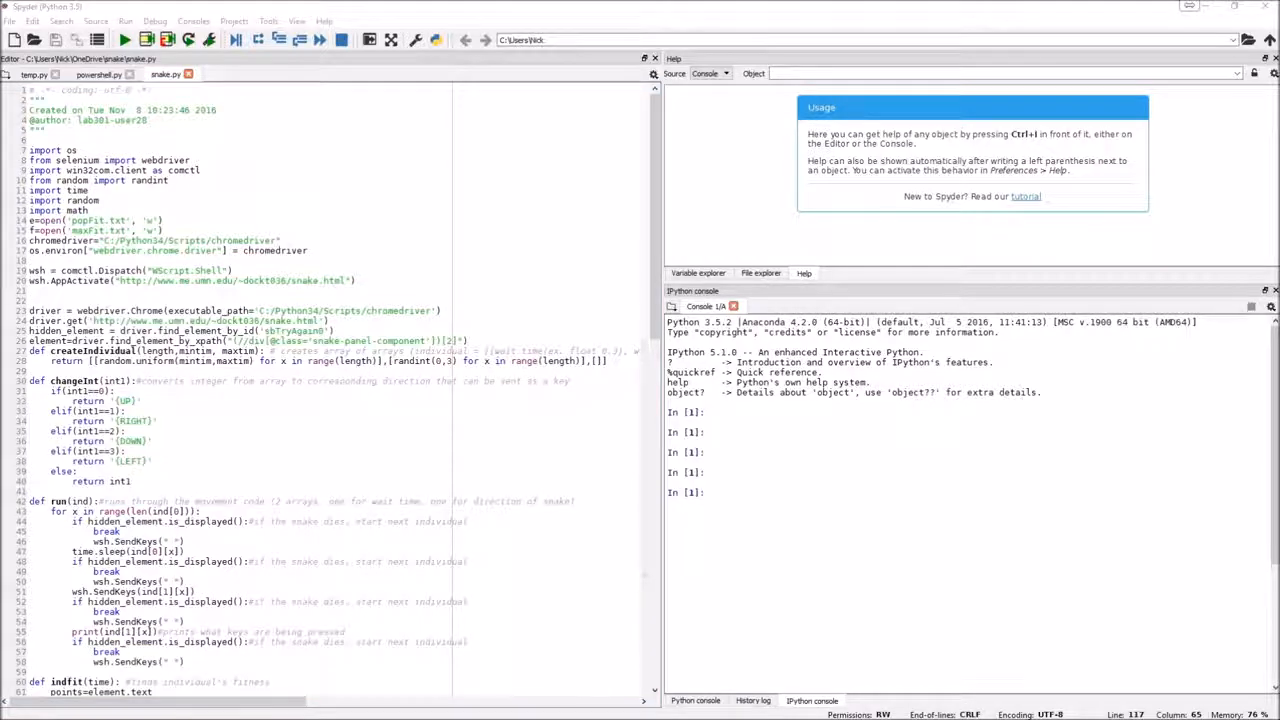
pyautogui.scroll(-3)
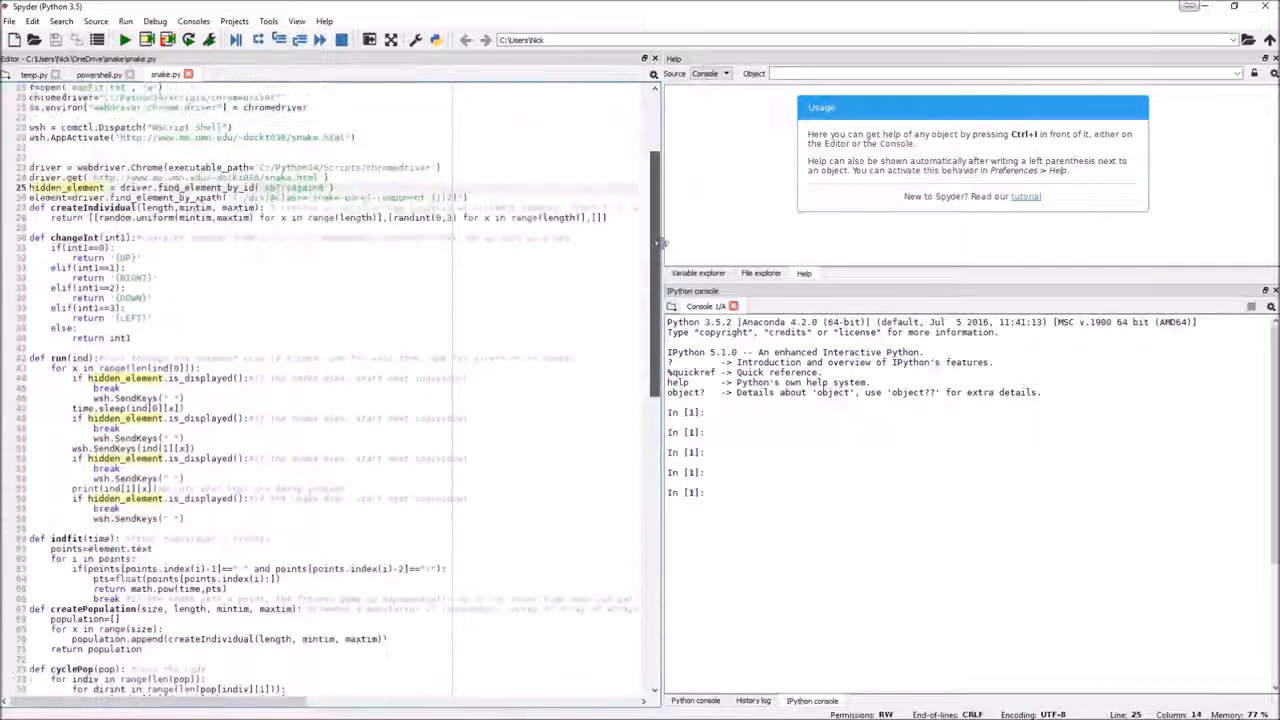
pyautogui.scroll(3)
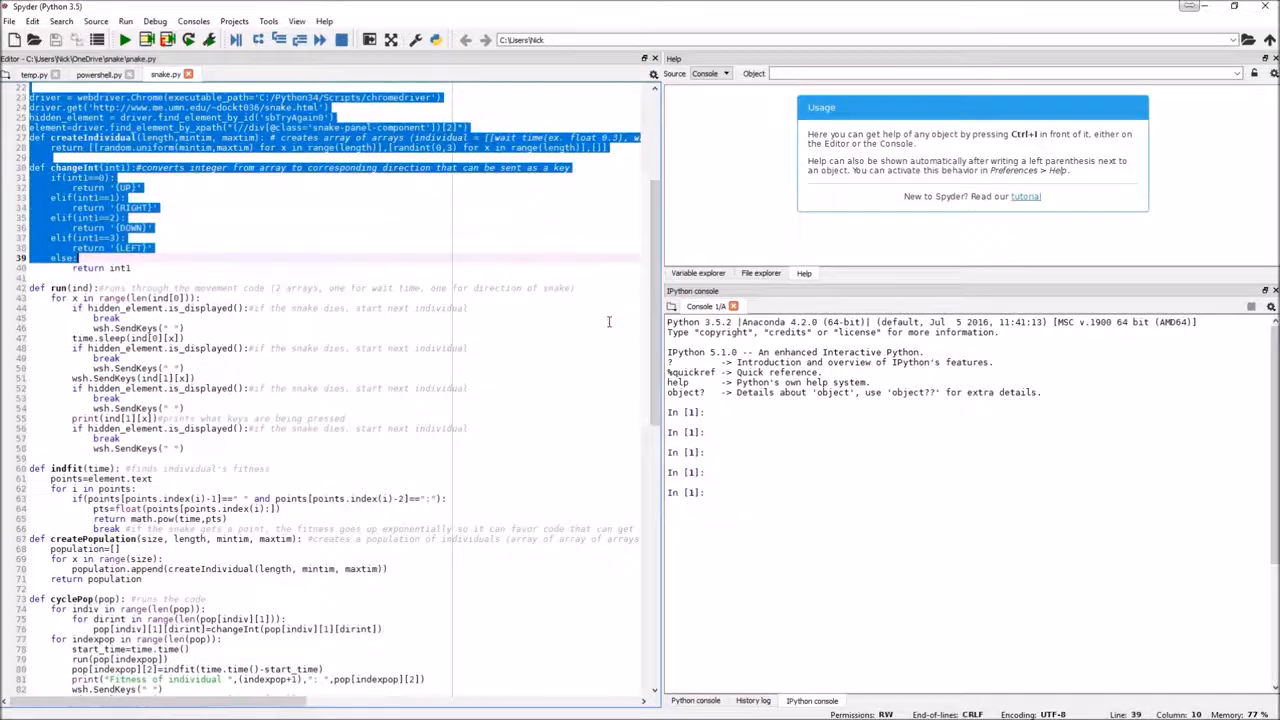
pyautogui.scroll(-3)
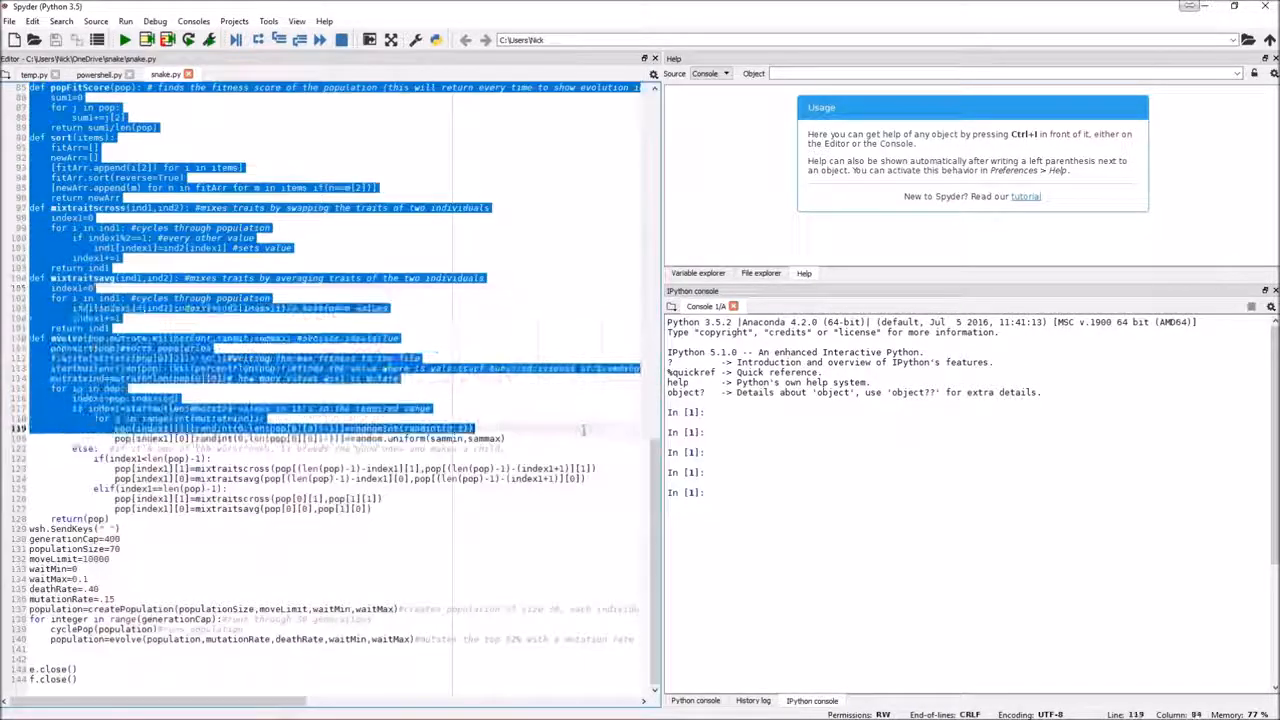
pyautogui.scroll(3)
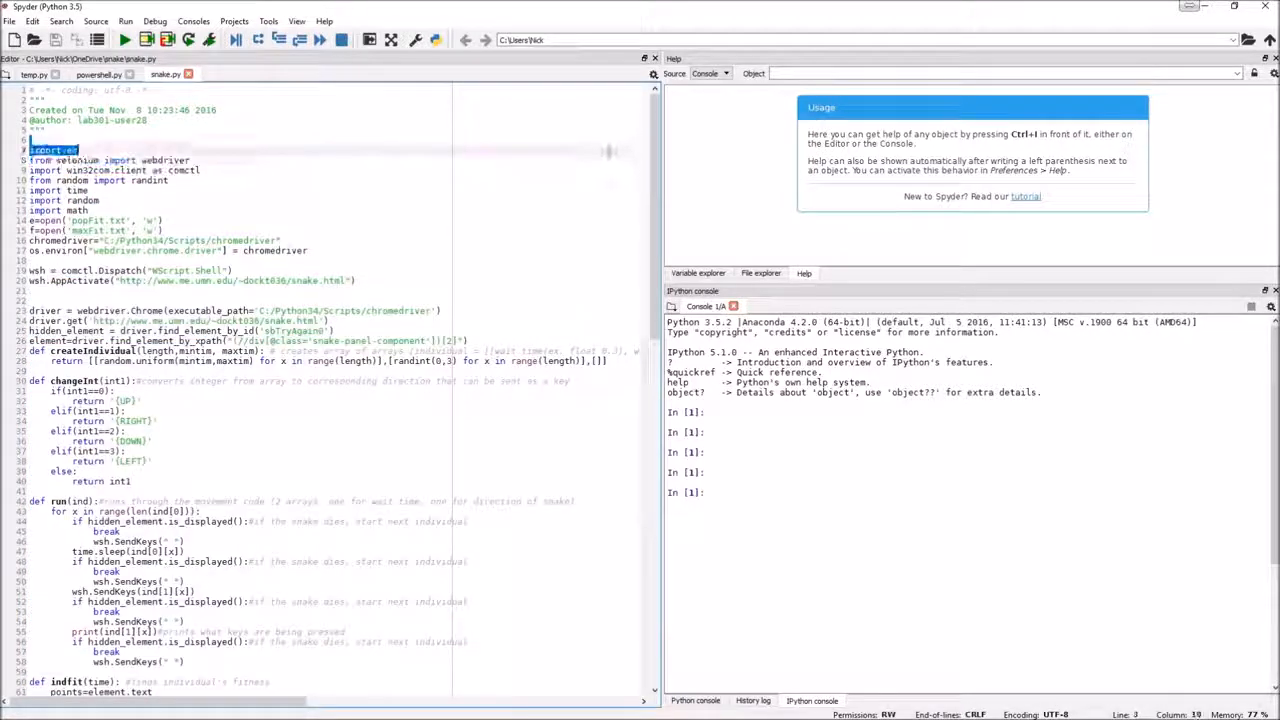
pyautogui.moveTo(28, 150); pyautogui.dragTo(150, 412)
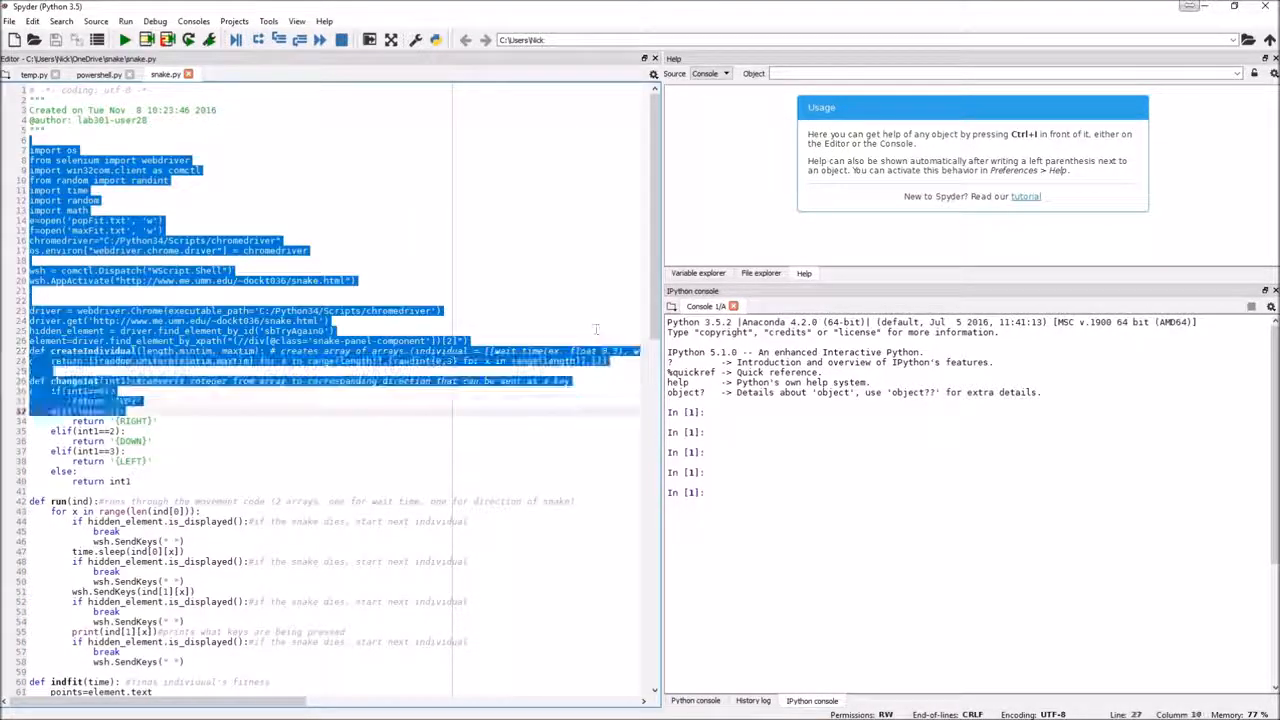
pyautogui.click(556, 144)
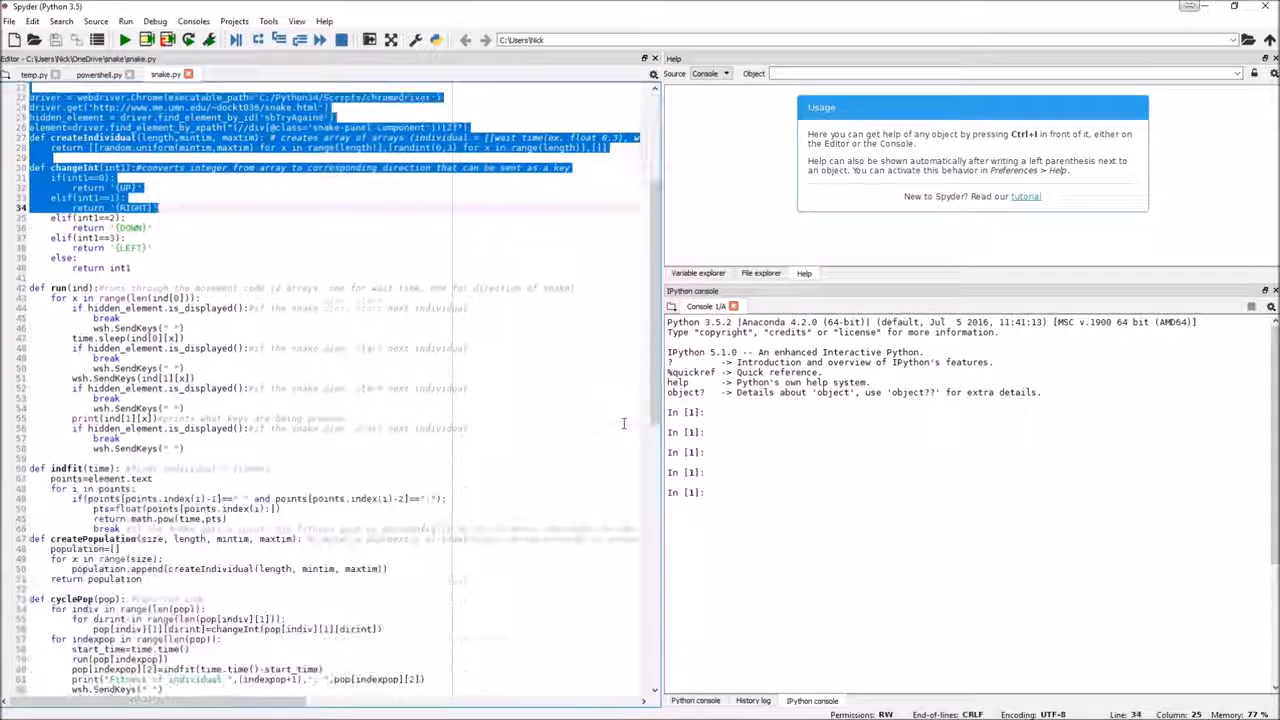
pyautogui.scroll(-3)
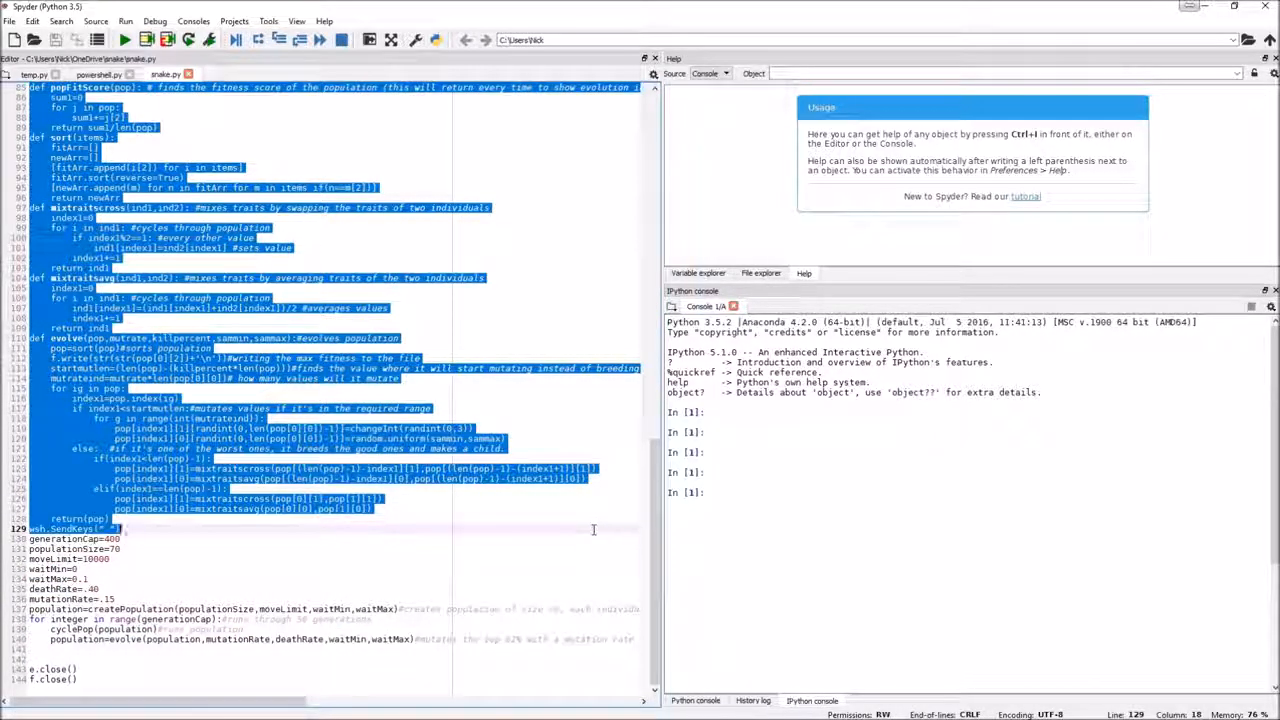
pyautogui.click(592, 528)
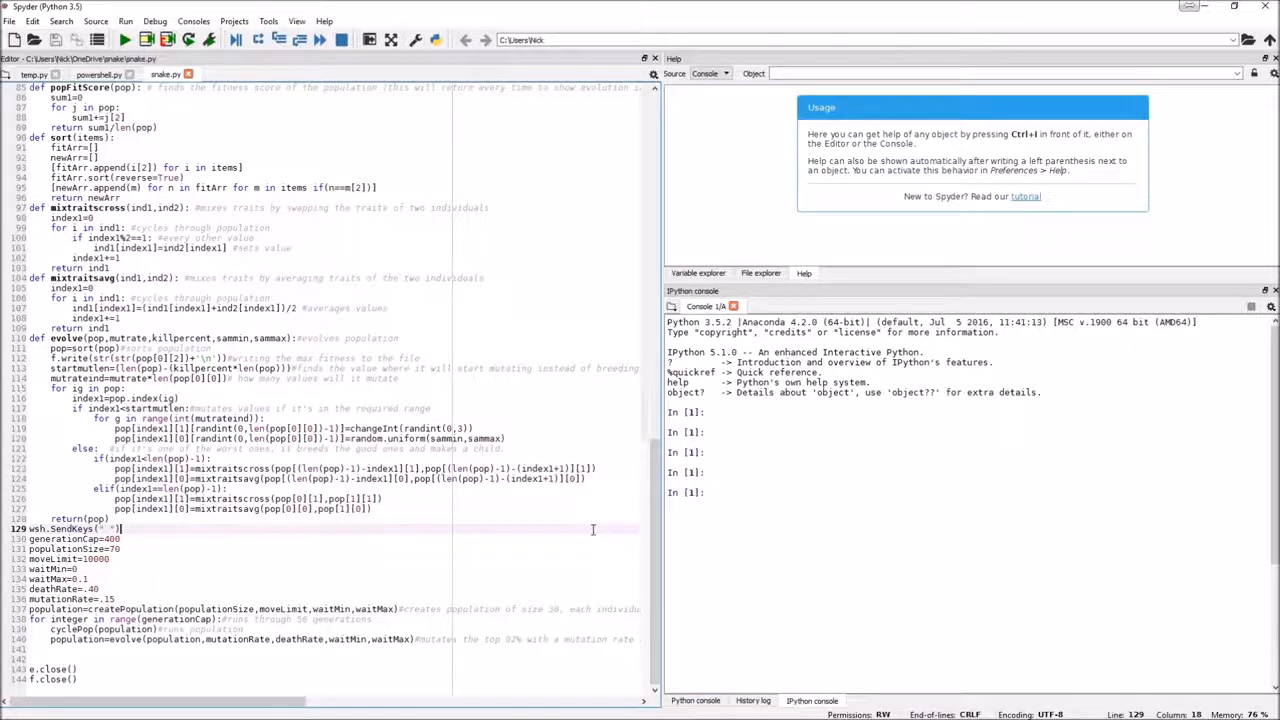